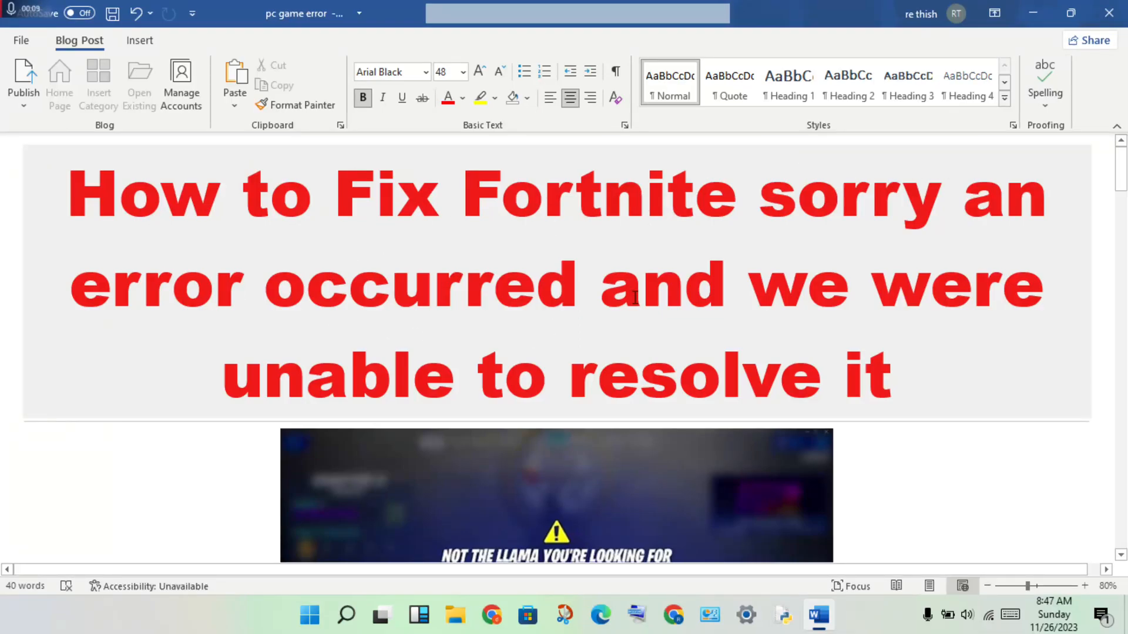
pyautogui.moveTo(299, 437)
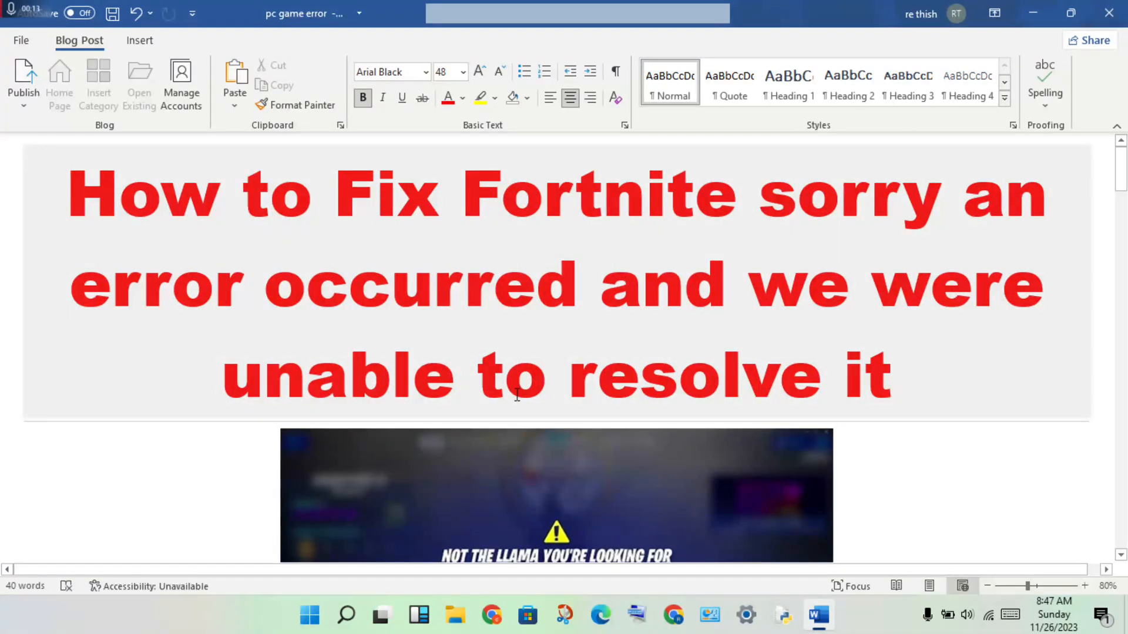
pyautogui.moveTo(589, 349)
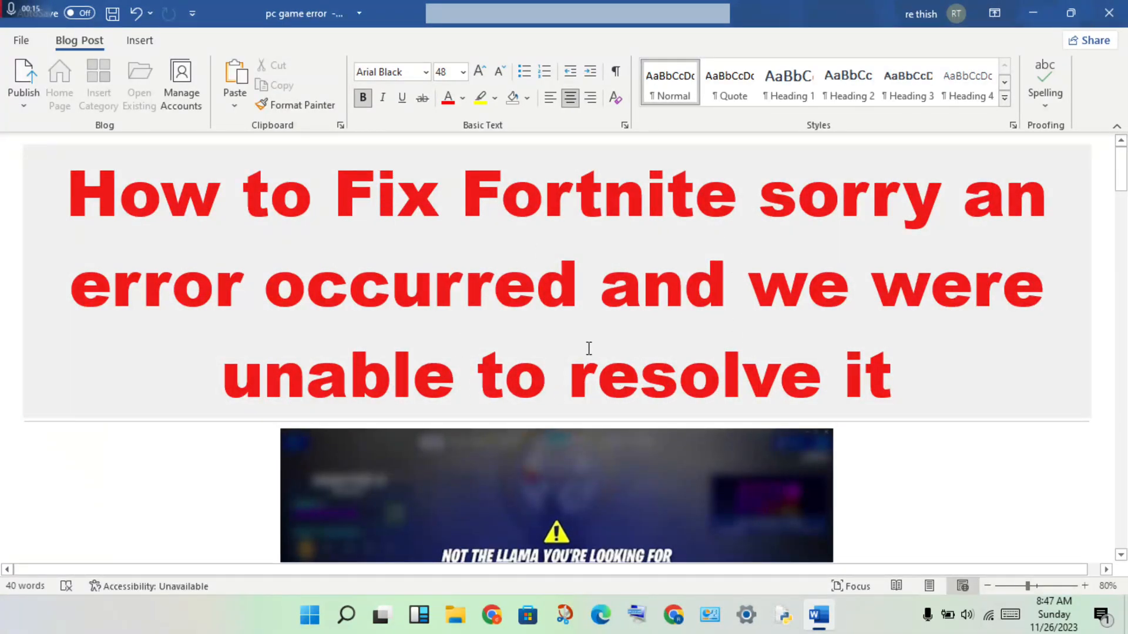
# Scroll past the title to the Fortnite error screenshot and place the cursor just after it.
pyautogui.scroll(-3)
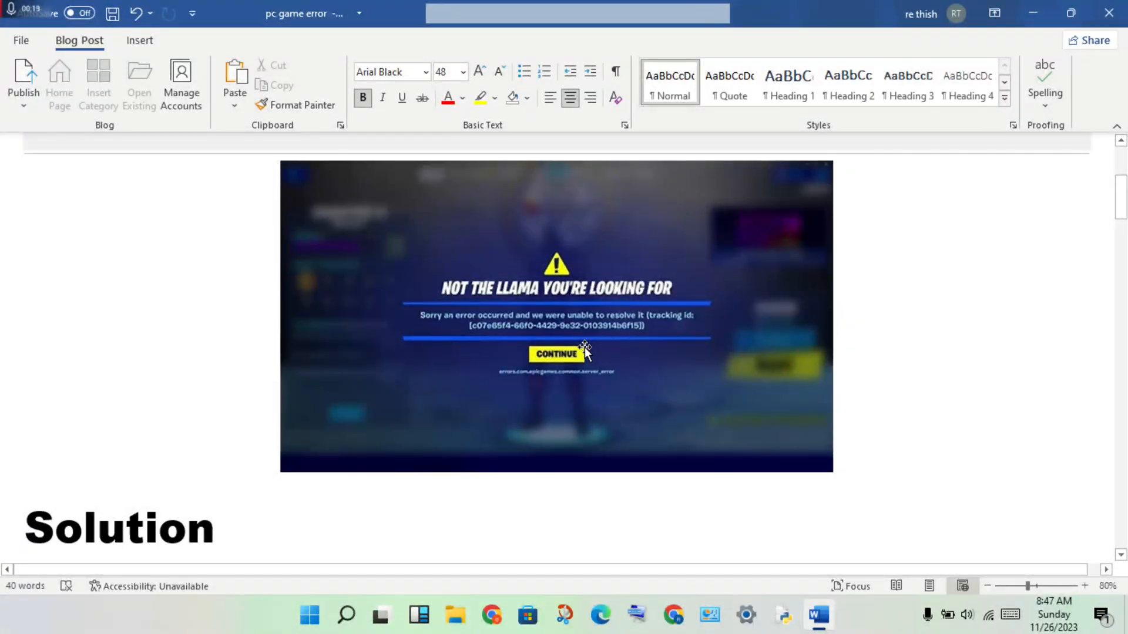
pyautogui.moveTo(565, 367)
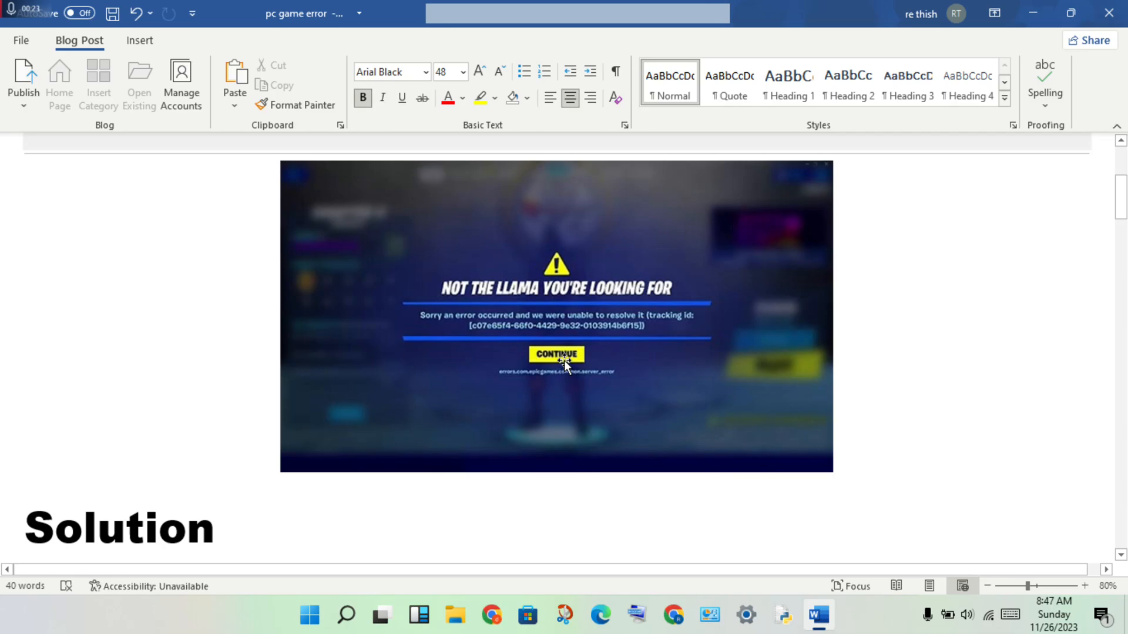
pyautogui.click(847, 457)
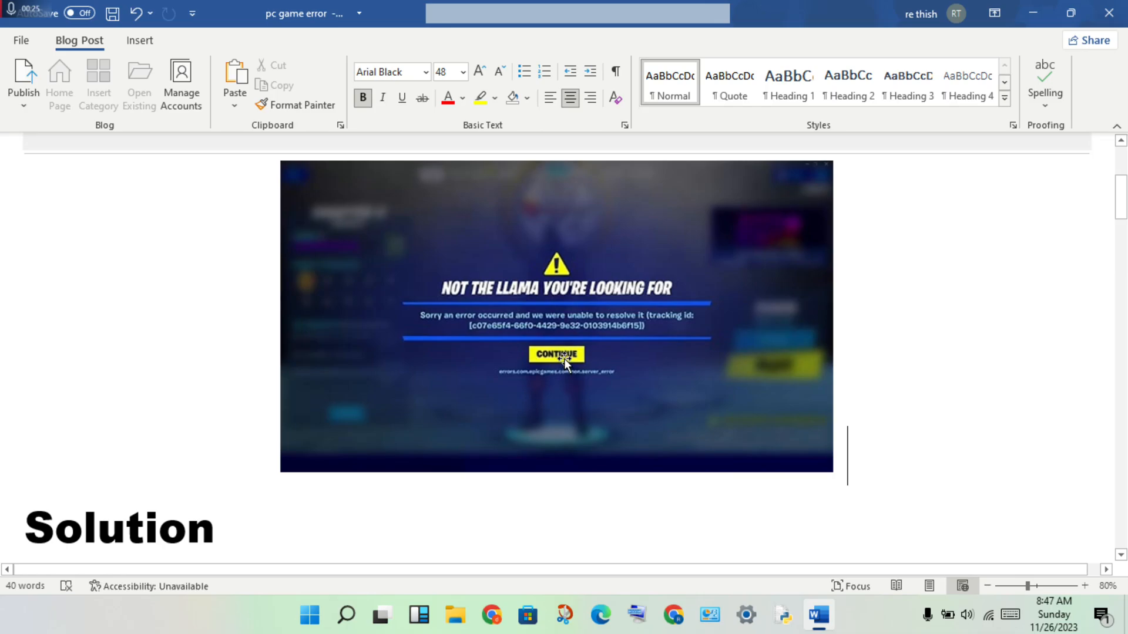
# Scroll through step 1, repair the Easy Anti-Cheat, down to the step 2 network-driver heading.
pyautogui.scroll(-3)
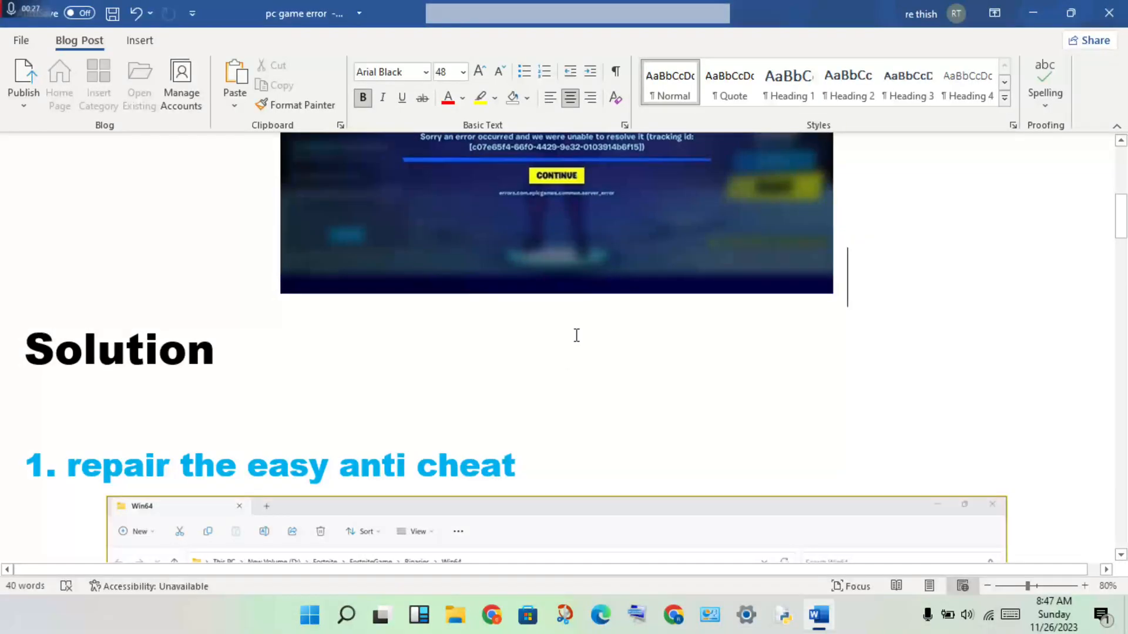
pyautogui.scroll(-3)
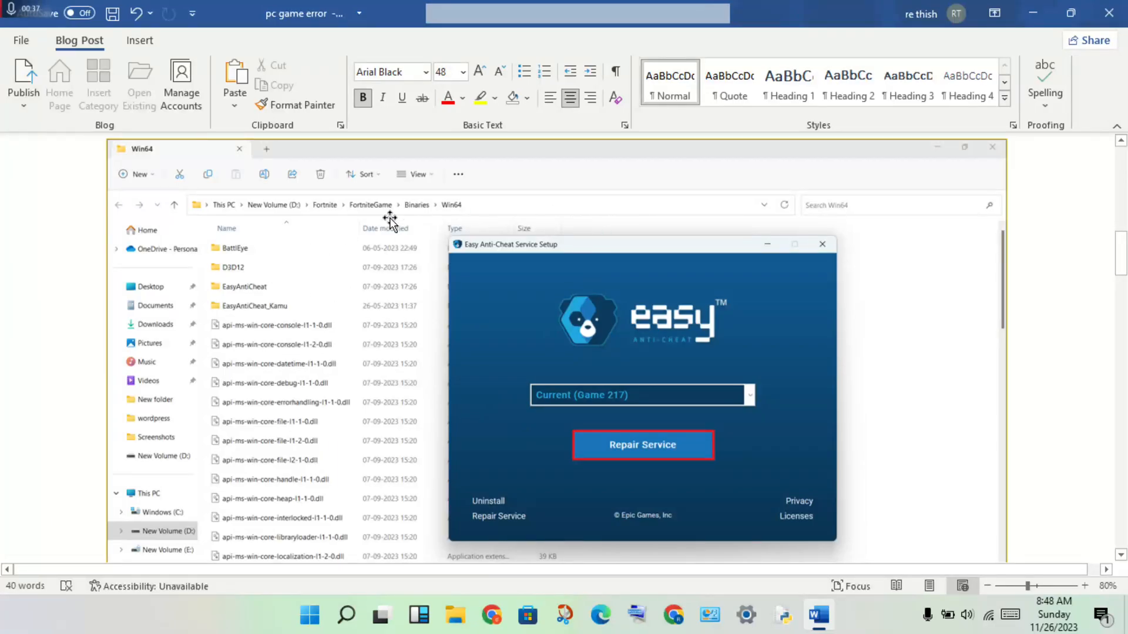
pyautogui.moveTo(522, 271)
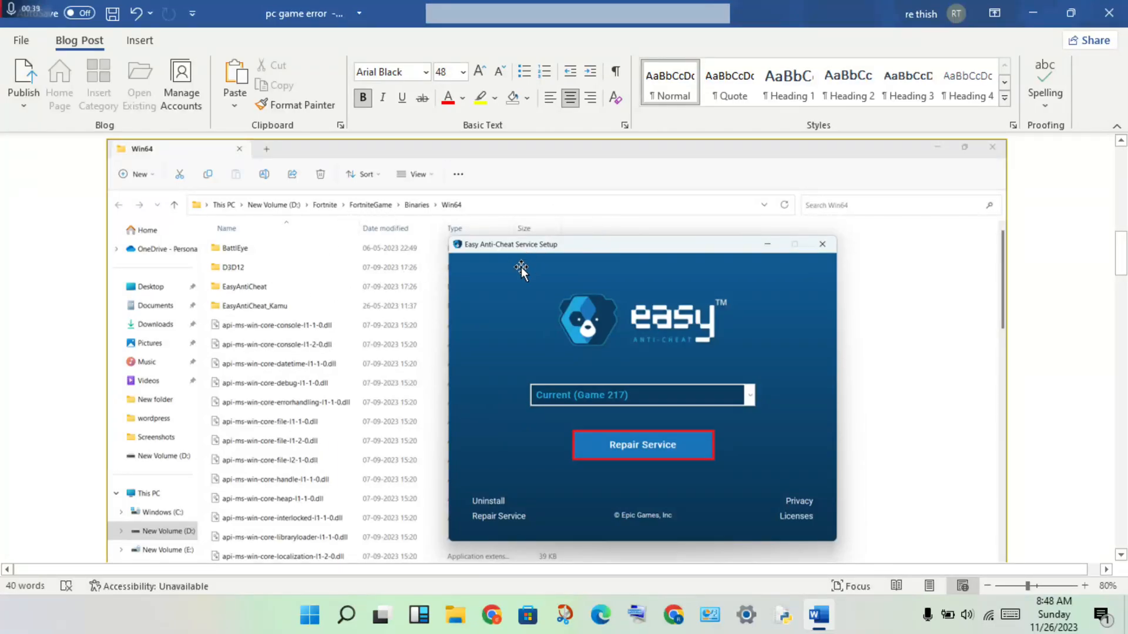
pyautogui.moveTo(583, 371)
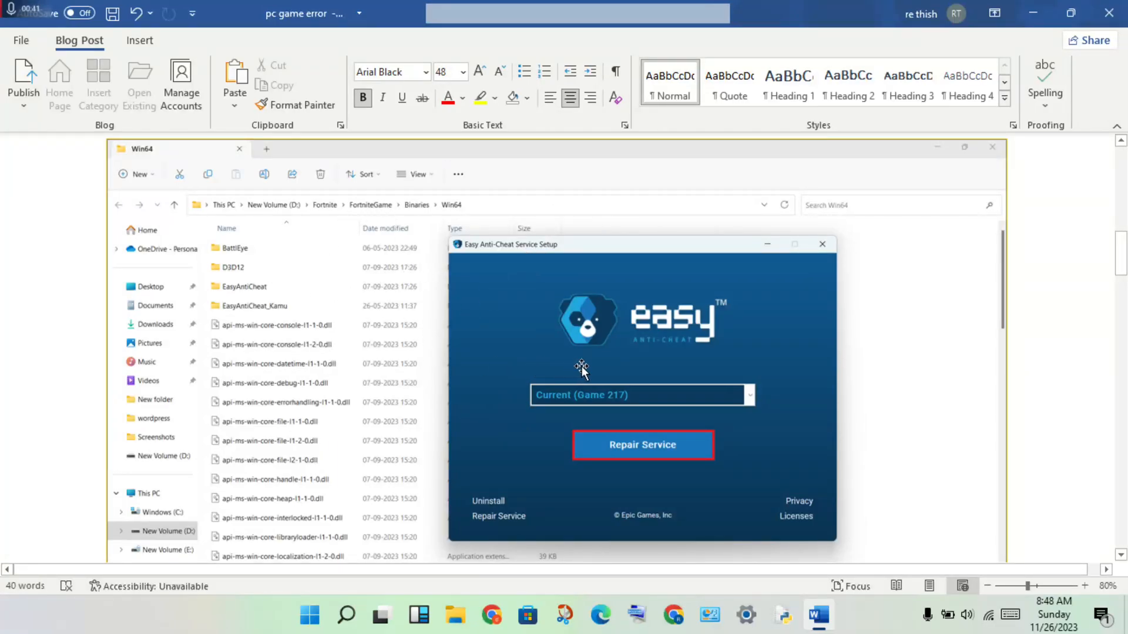
pyautogui.scroll(-3)
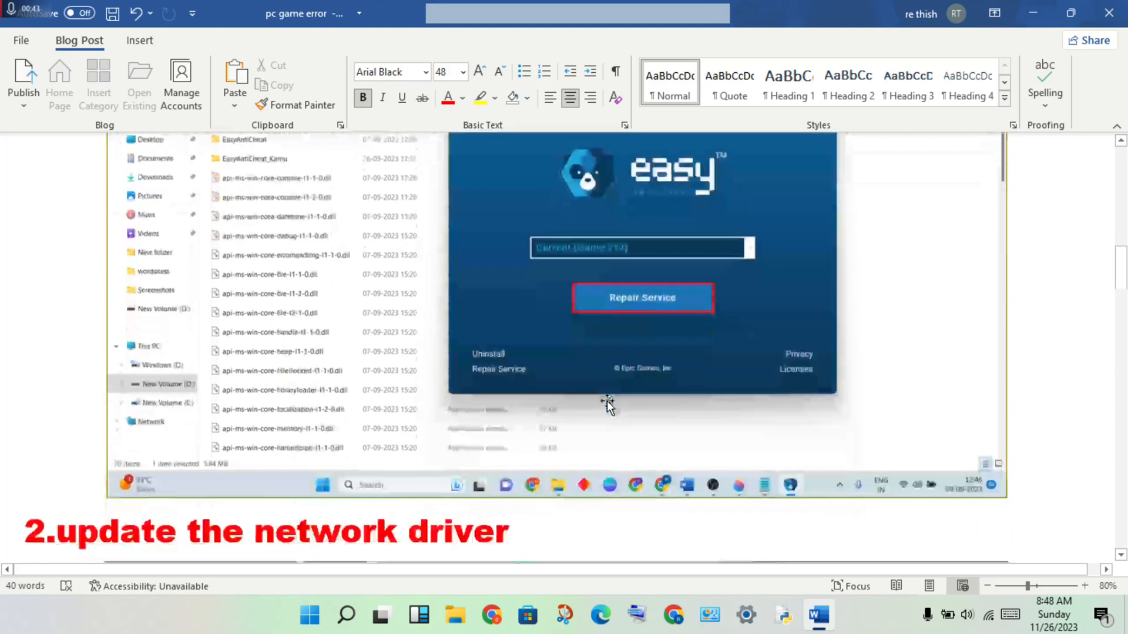
# Scroll past step 2's Device Manager screenshot to the change-account and update-Fortnite headings.
pyautogui.scroll(-3)
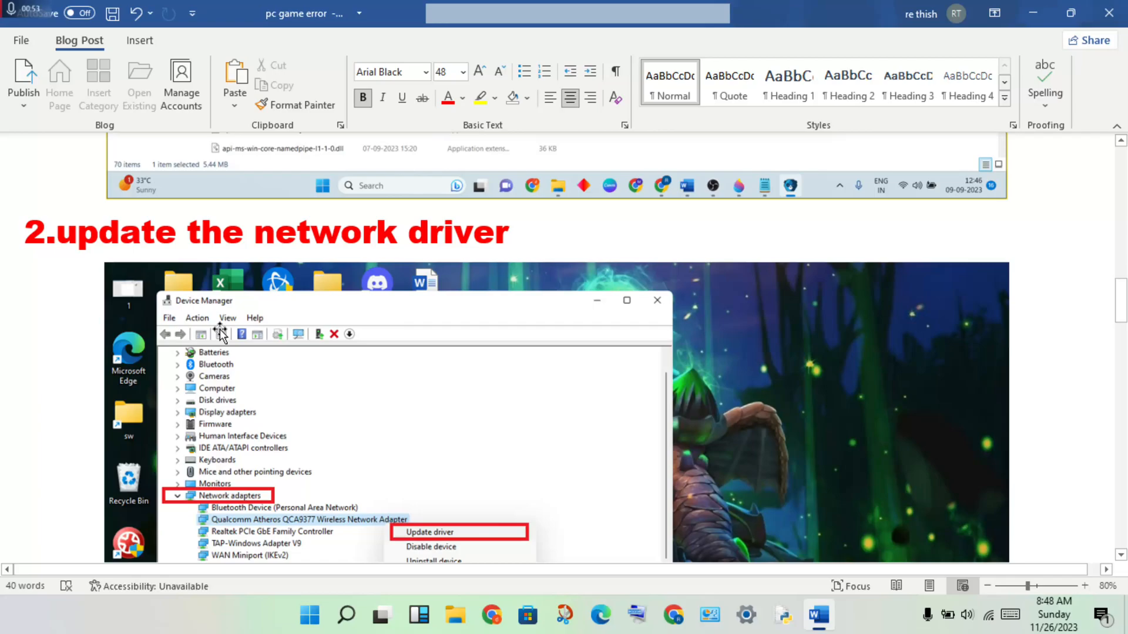
pyautogui.moveTo(320, 491)
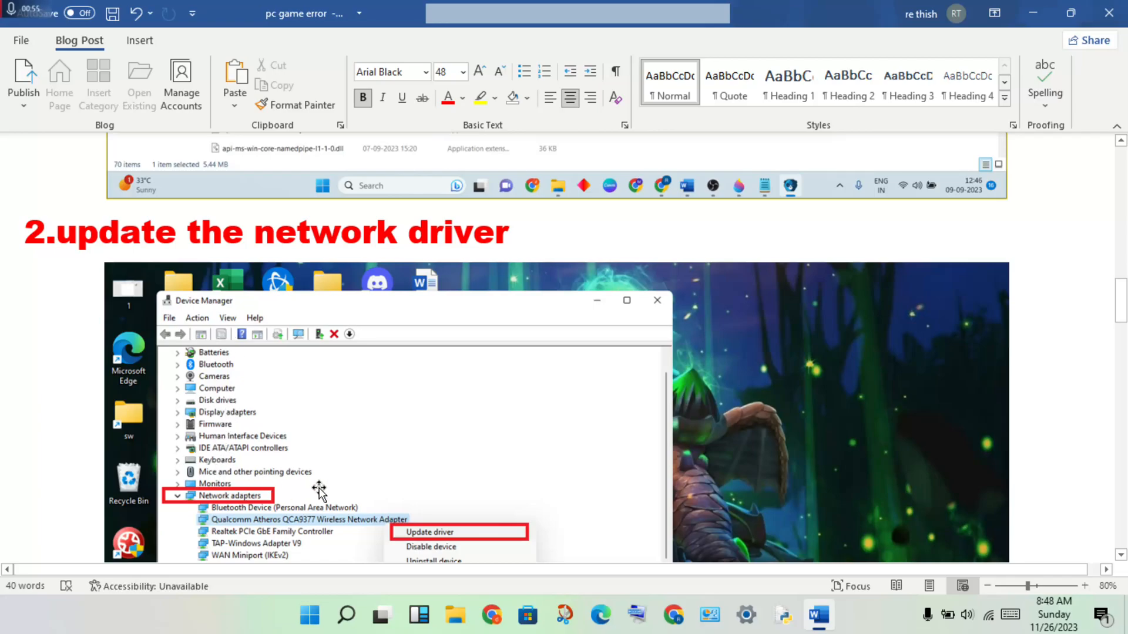
pyautogui.scroll(-3)
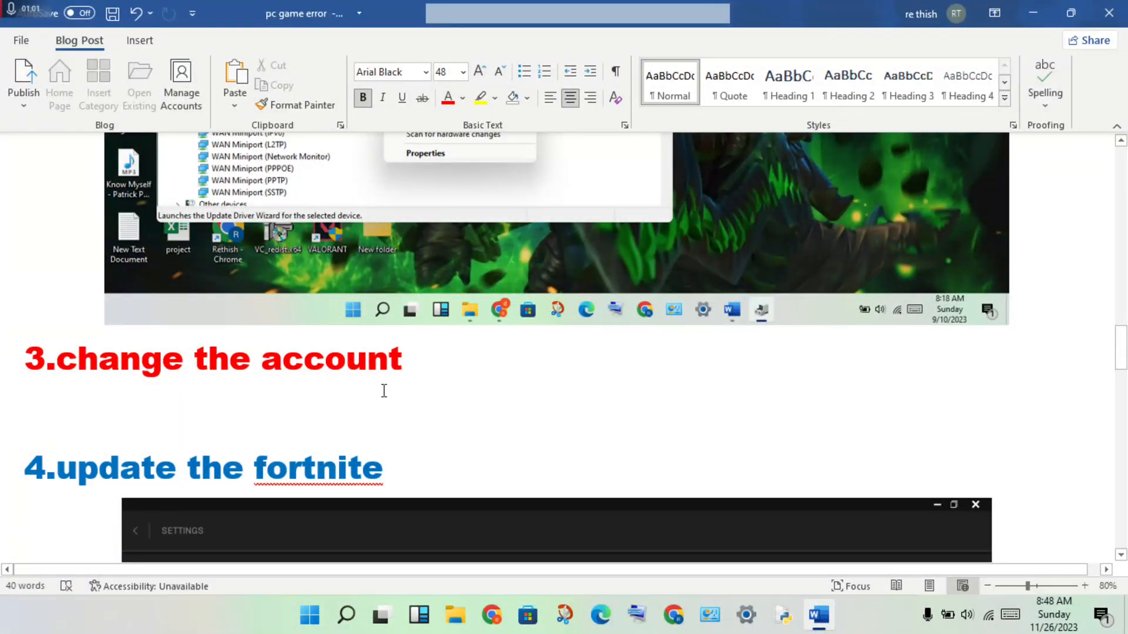
# Scroll through step 4's Epic Games auto-update screenshot to the step 5 run-as-admin heading.
pyautogui.scroll(-3)
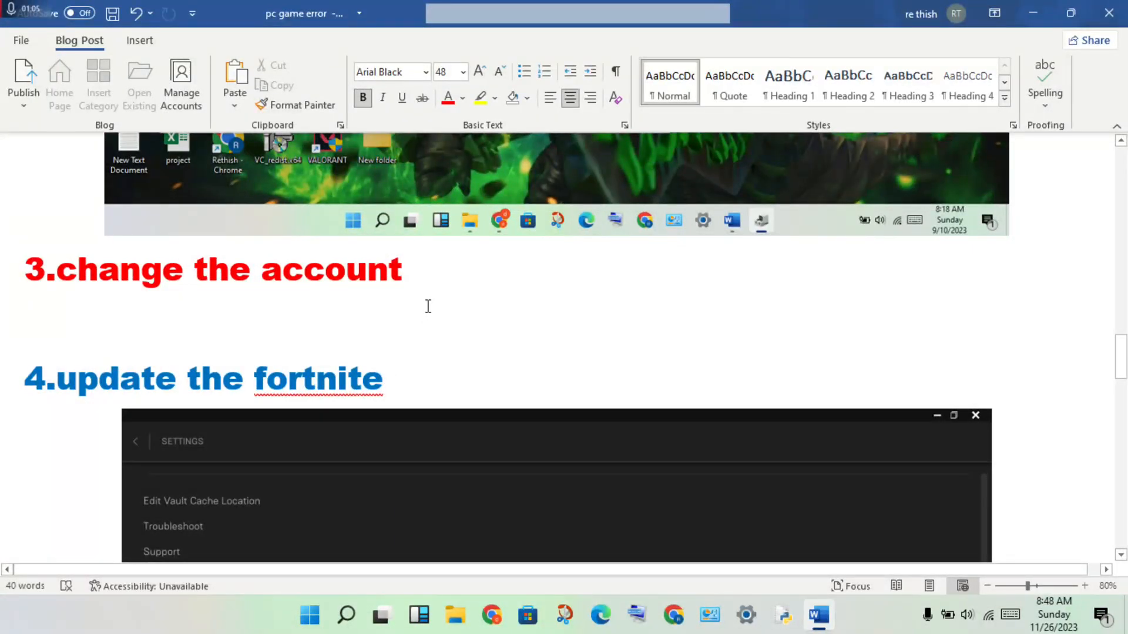
pyautogui.moveTo(181, 244)
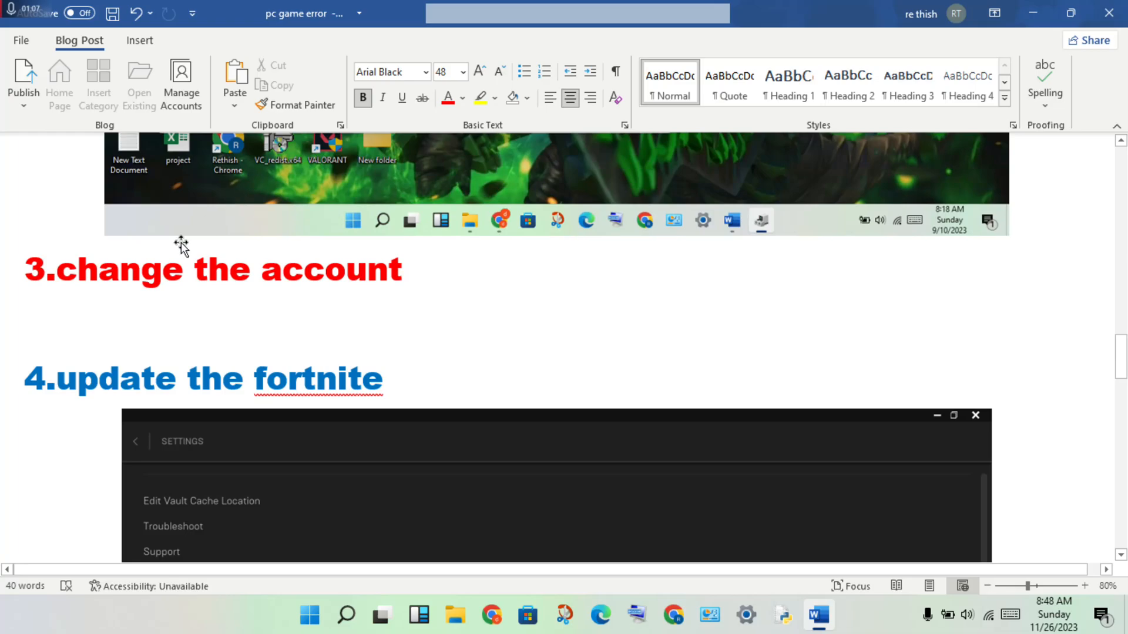
pyautogui.moveTo(407, 269)
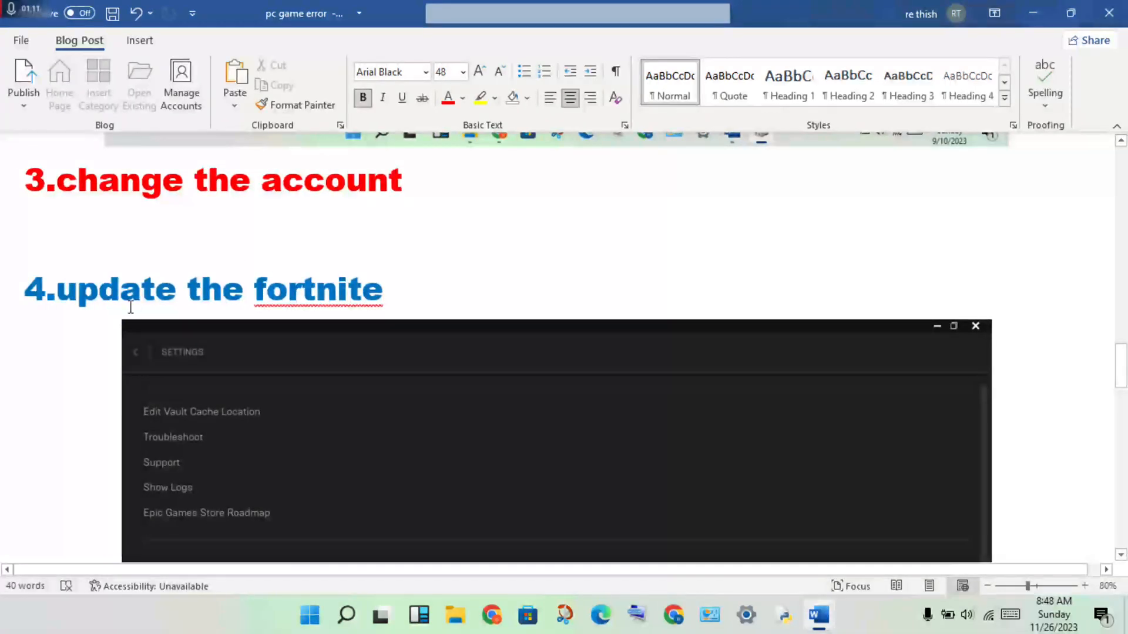
pyautogui.moveTo(463, 309)
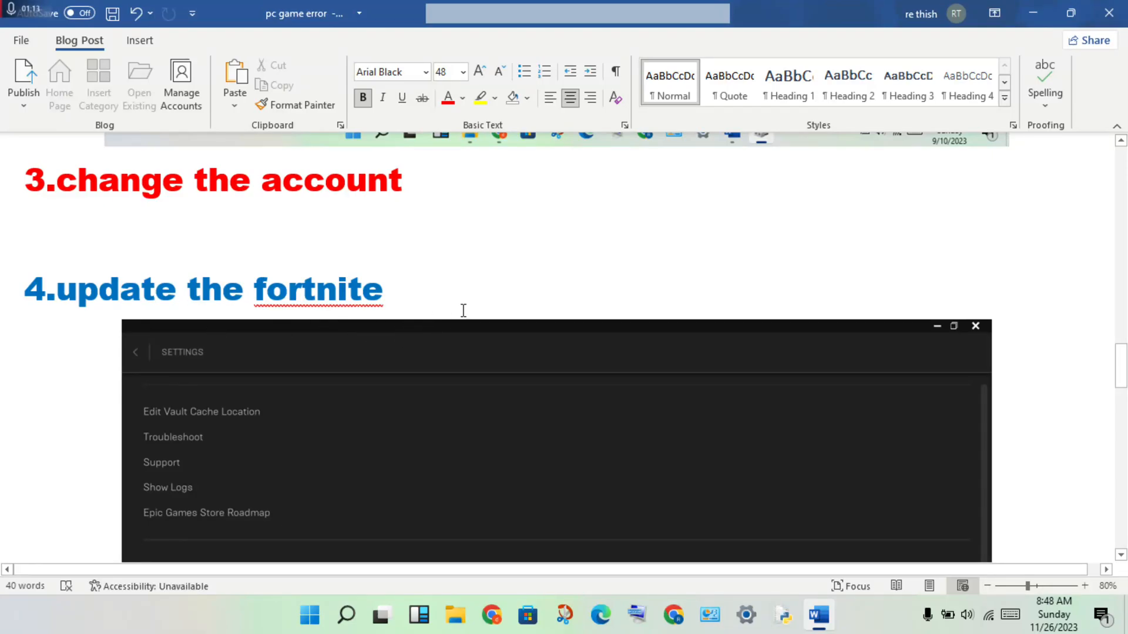
pyautogui.scroll(-3)
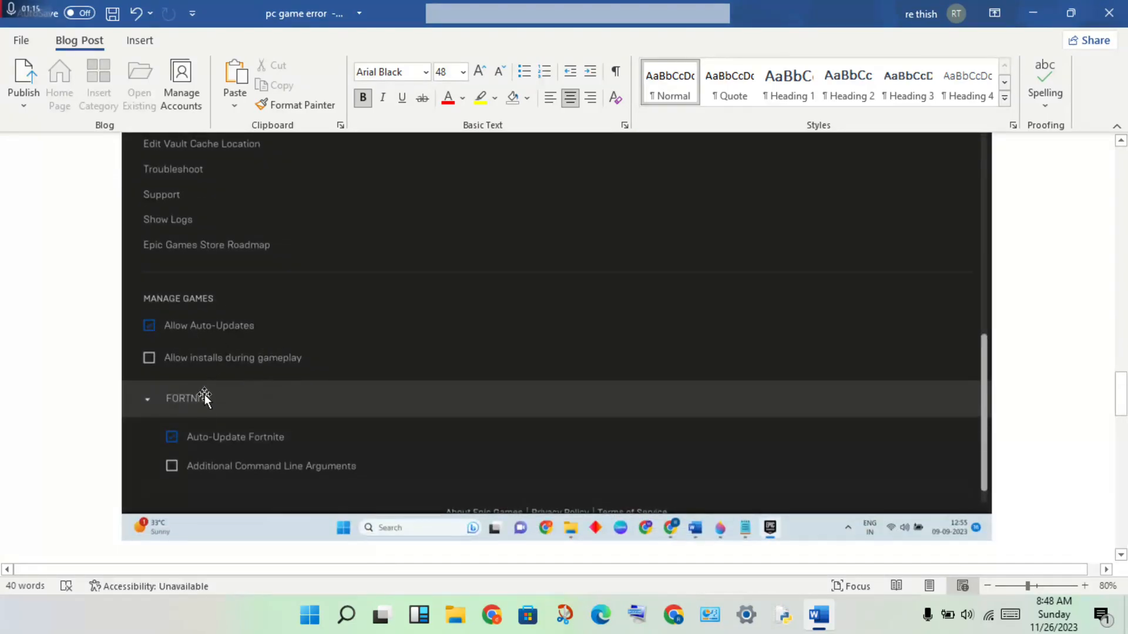
pyautogui.scroll(-3)
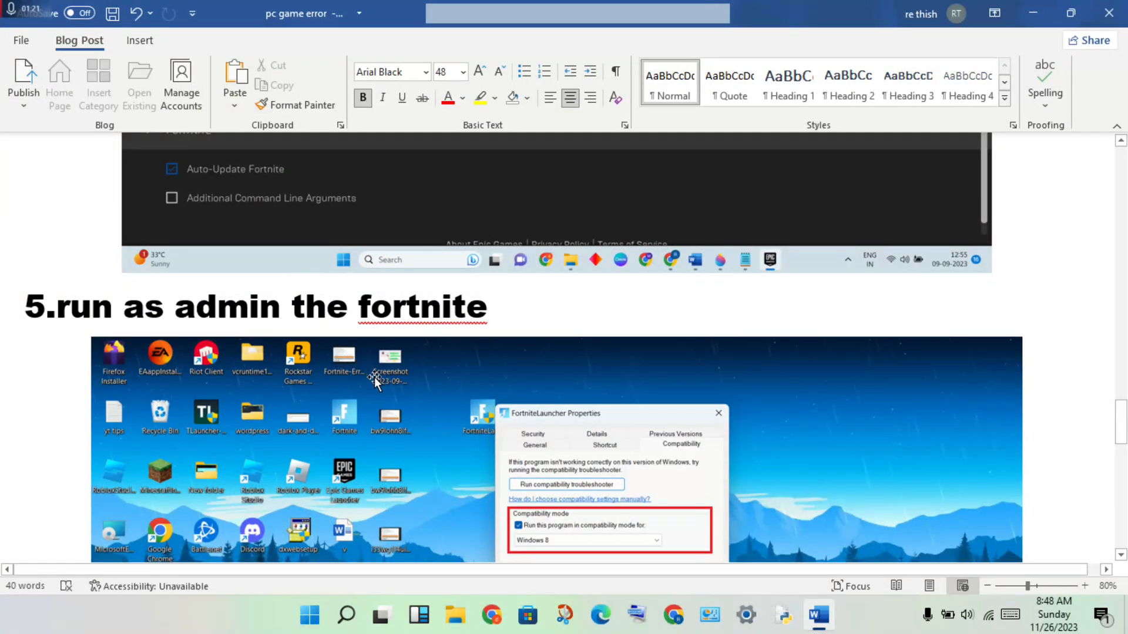
pyautogui.moveTo(569, 360)
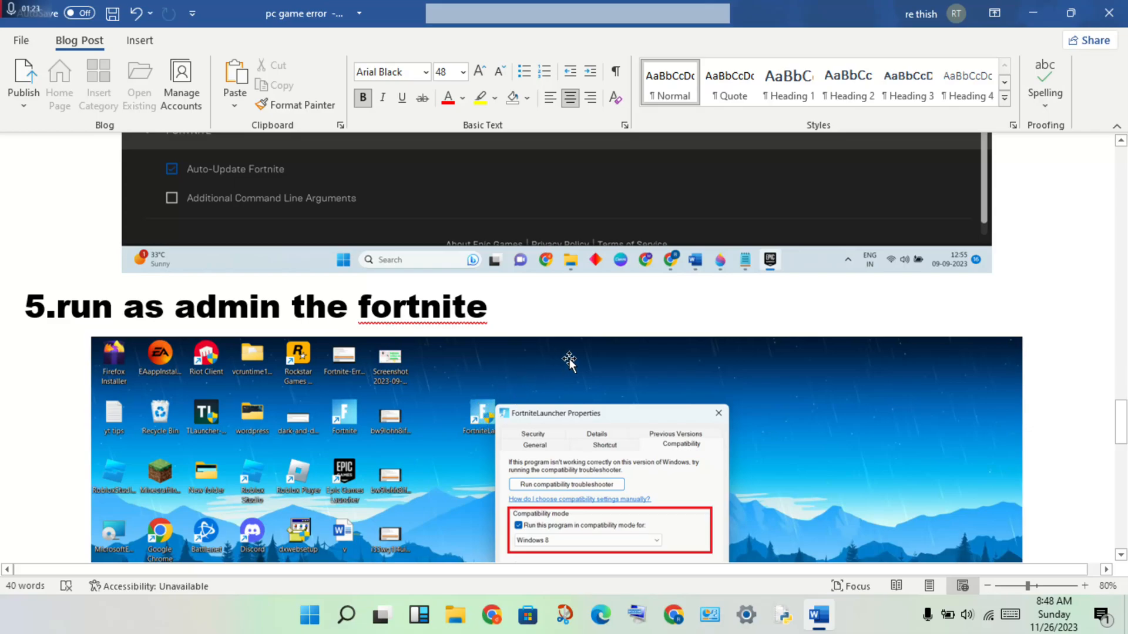
# Scroll through step 5's compatibility-settings screenshot with run-as-administrator checked to the step 6 heading.
pyautogui.scroll(-3)
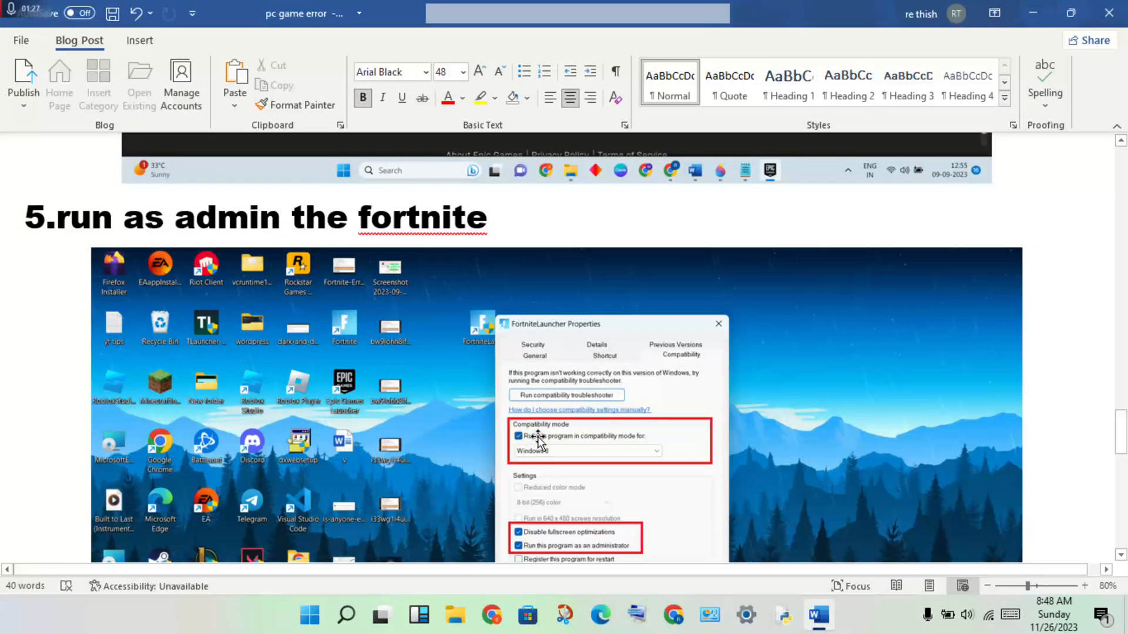
pyautogui.scroll(-3)
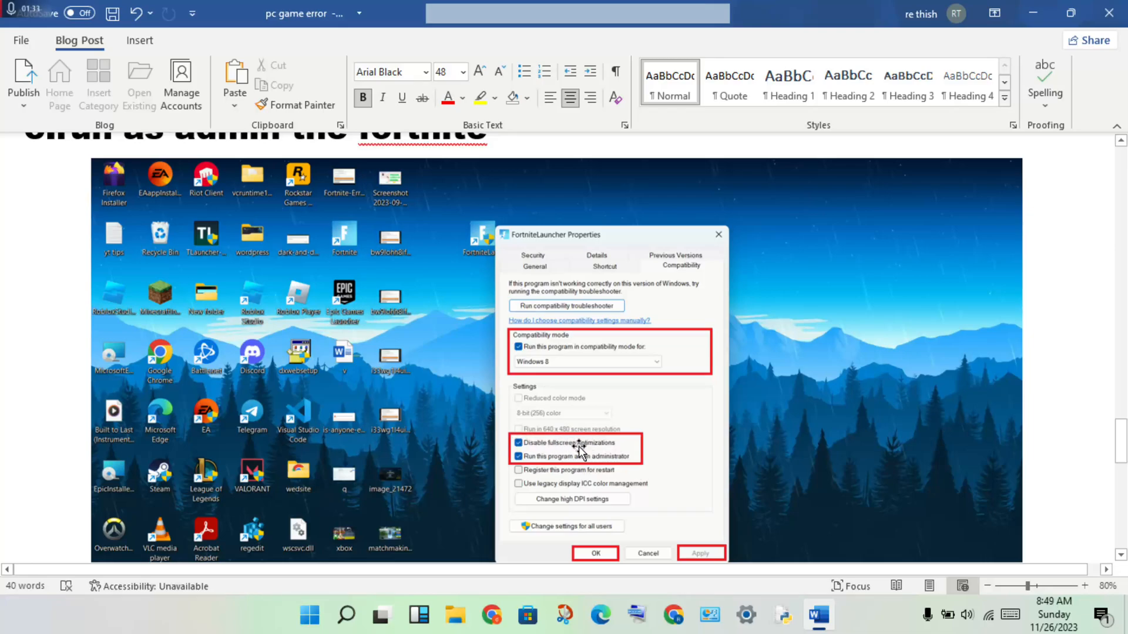
pyautogui.moveTo(712, 496)
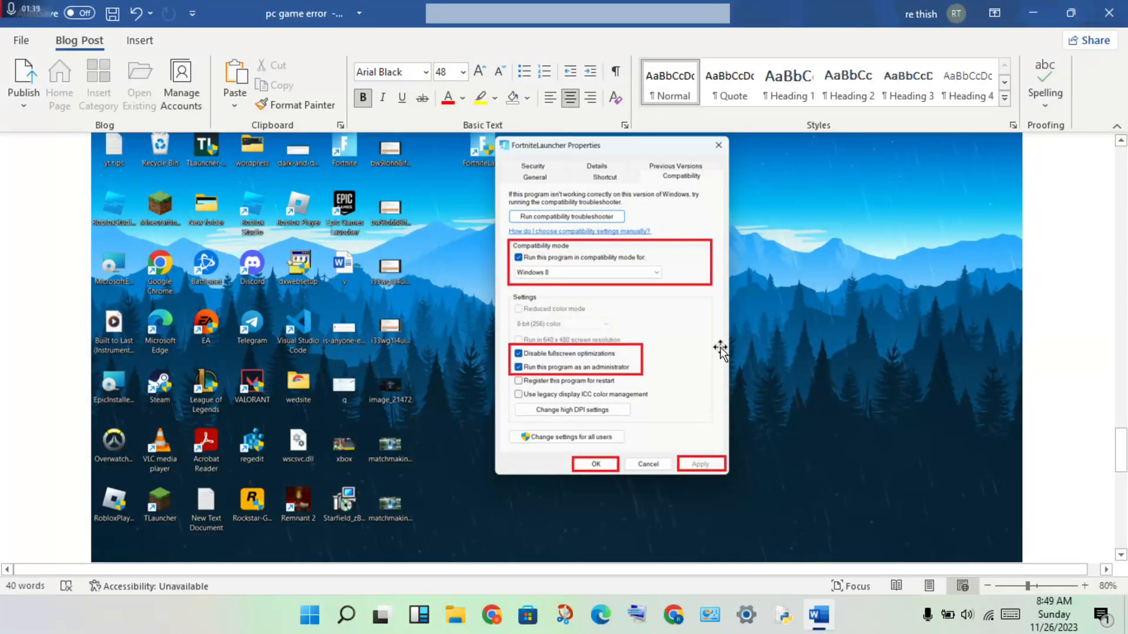
pyautogui.scroll(-3)
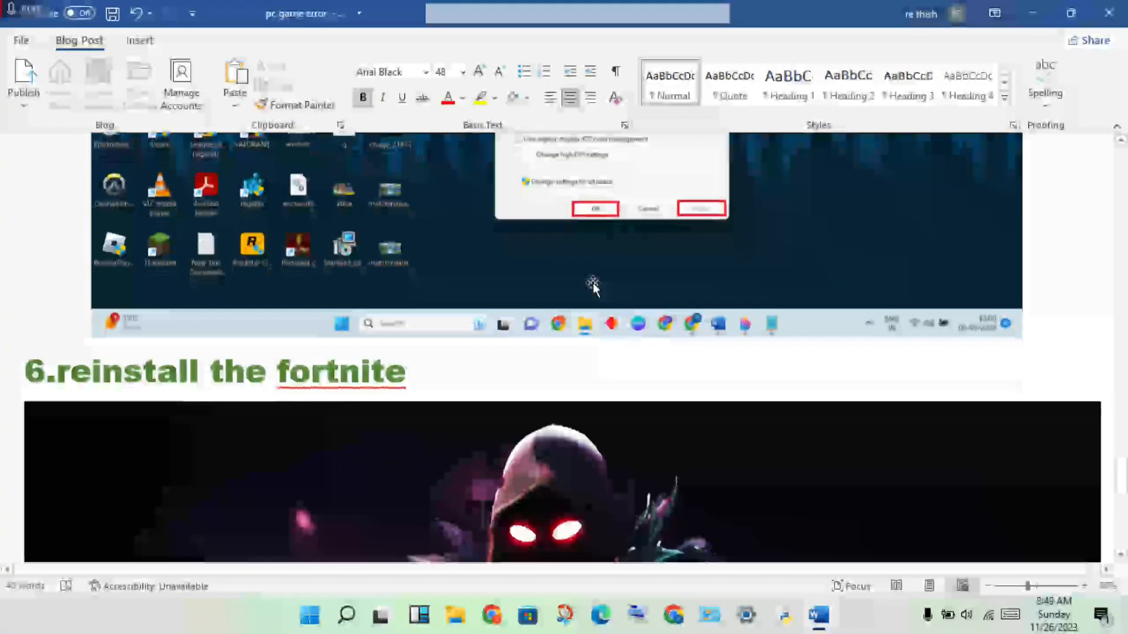
# Scroll to step 6, reinstall Fortnite, revealing its hooded-character image.
pyautogui.scroll(3)
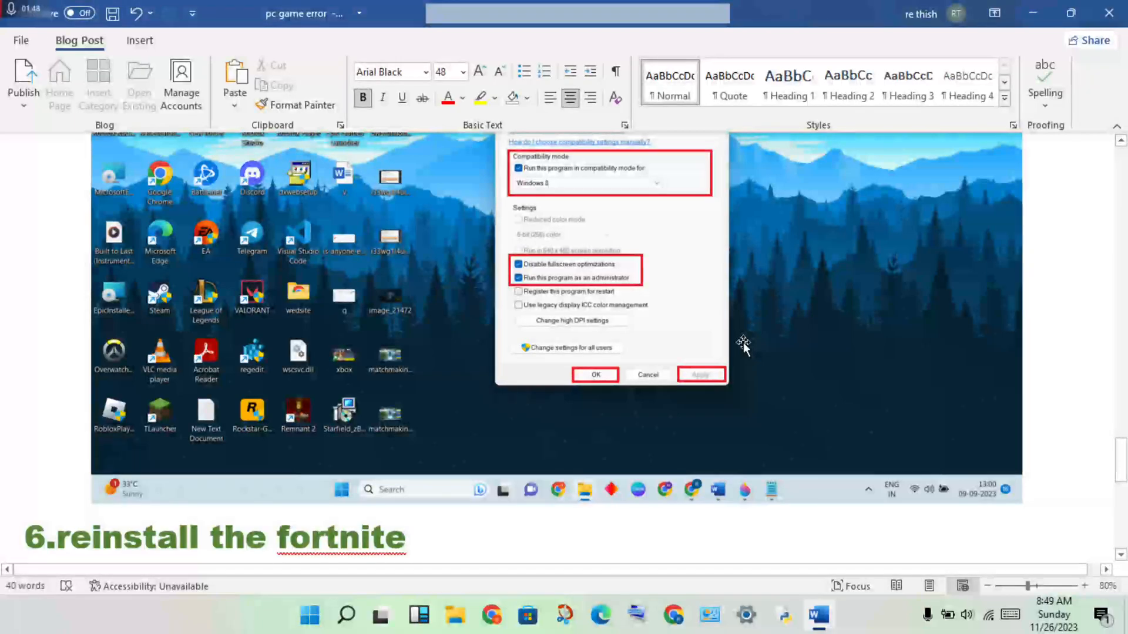
pyautogui.scroll(-3)
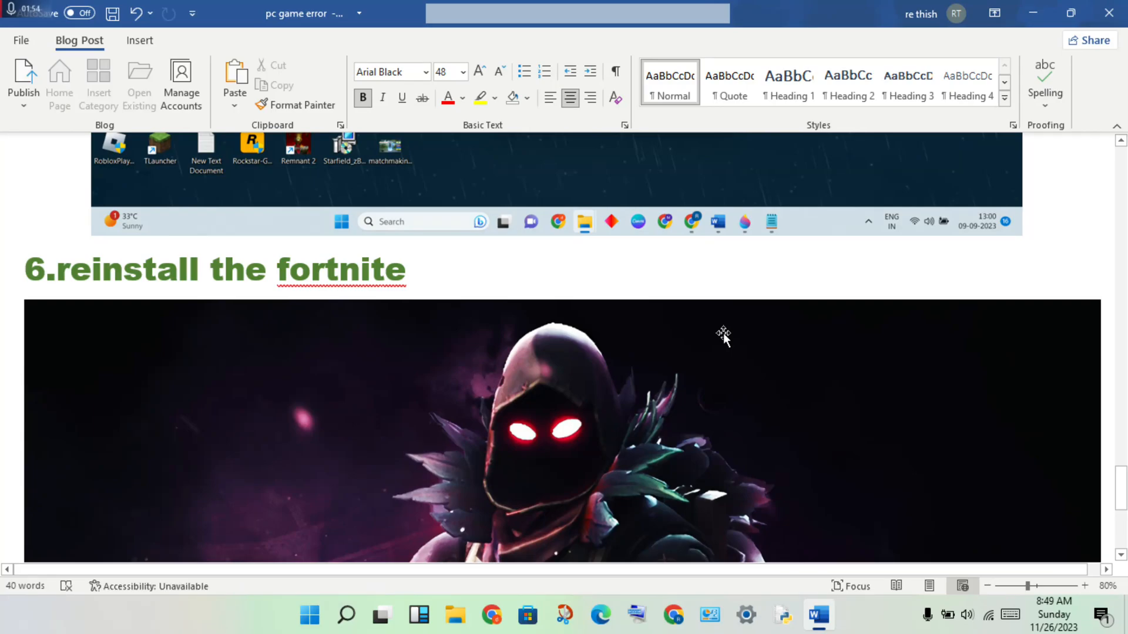
pyautogui.moveTo(732, 338)
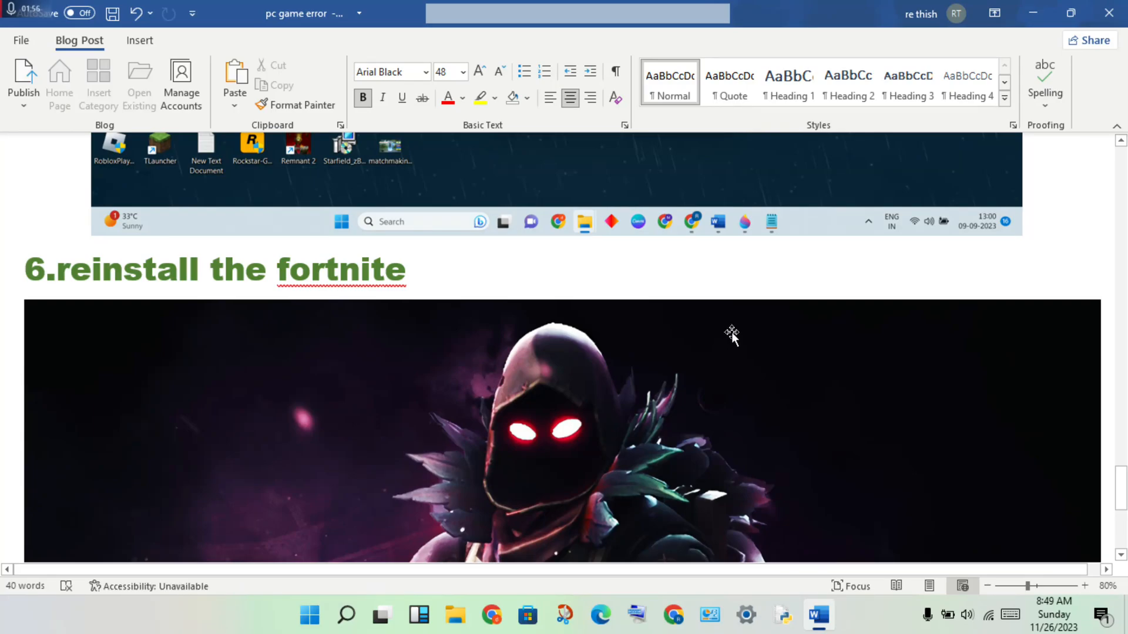